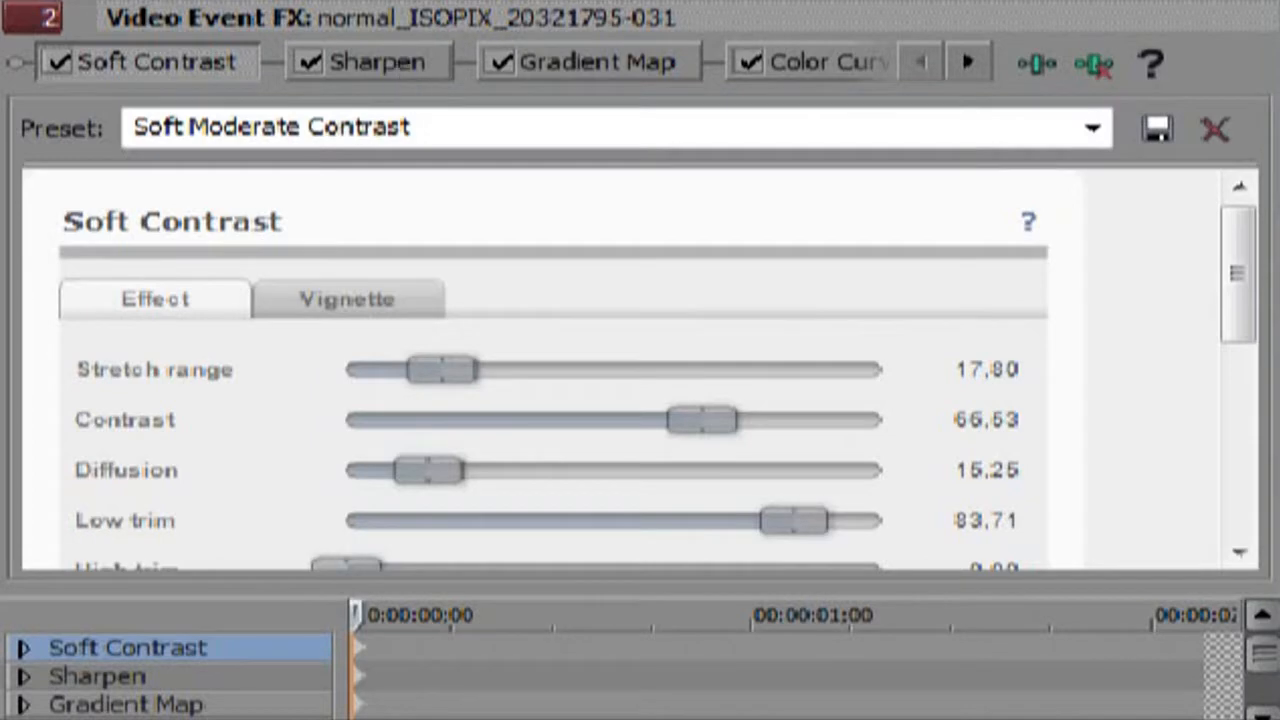
Review Soft Contrast parameters, then show Sharpen set to Heavy preset, amount 0.750.
scroll("down", 3)
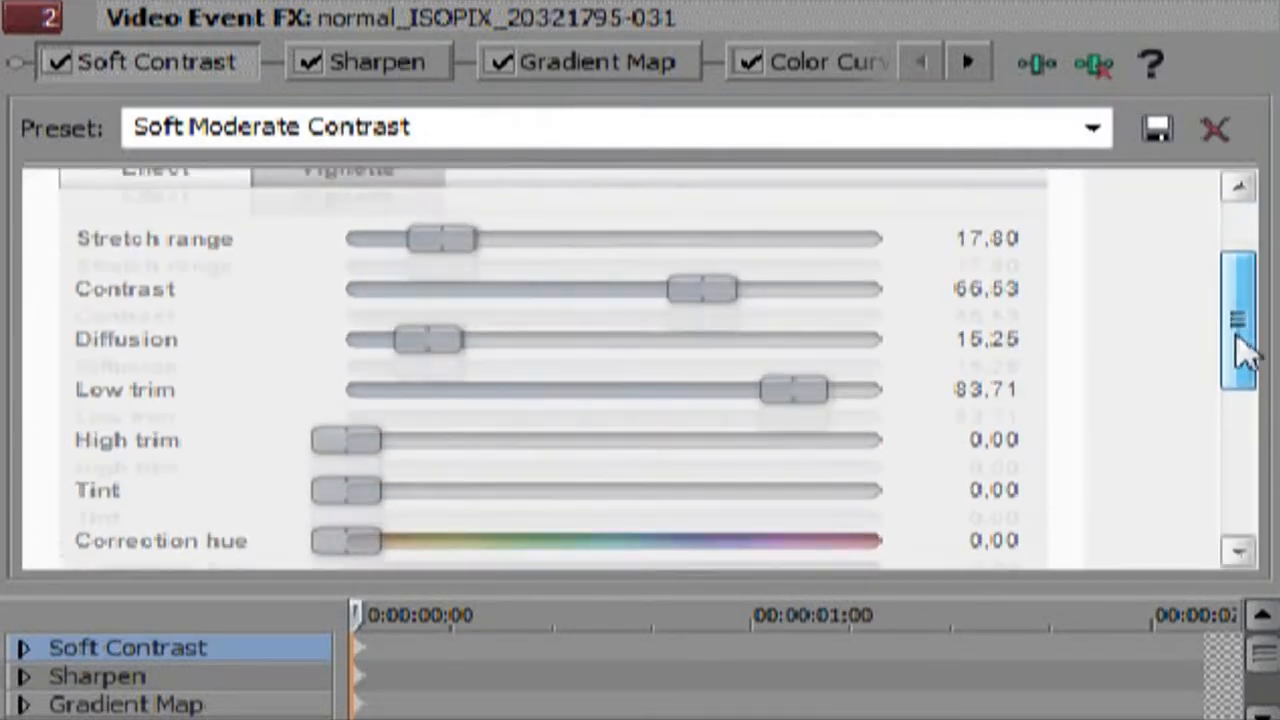
left_click(369, 61)
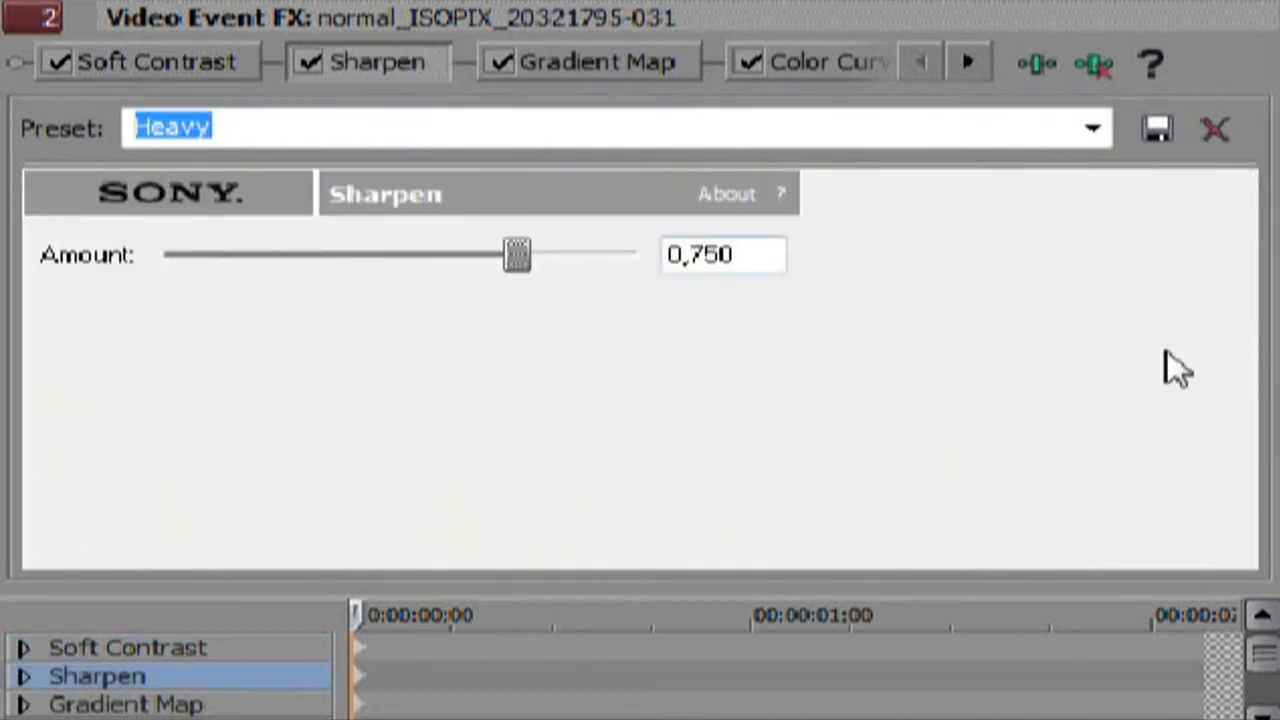
Review Gradient Map and Color Corrector settings, then show Black Restore with threshold 0.287.
left_click(595, 62)
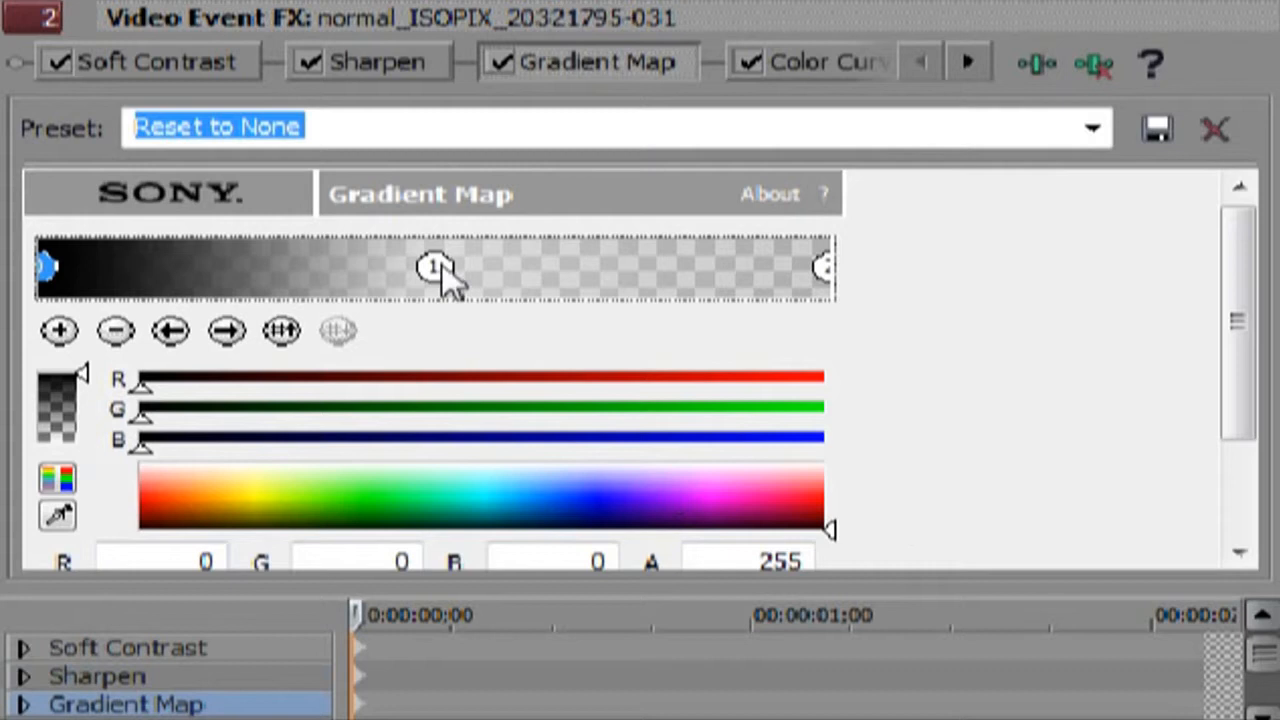
scroll("down", 3)
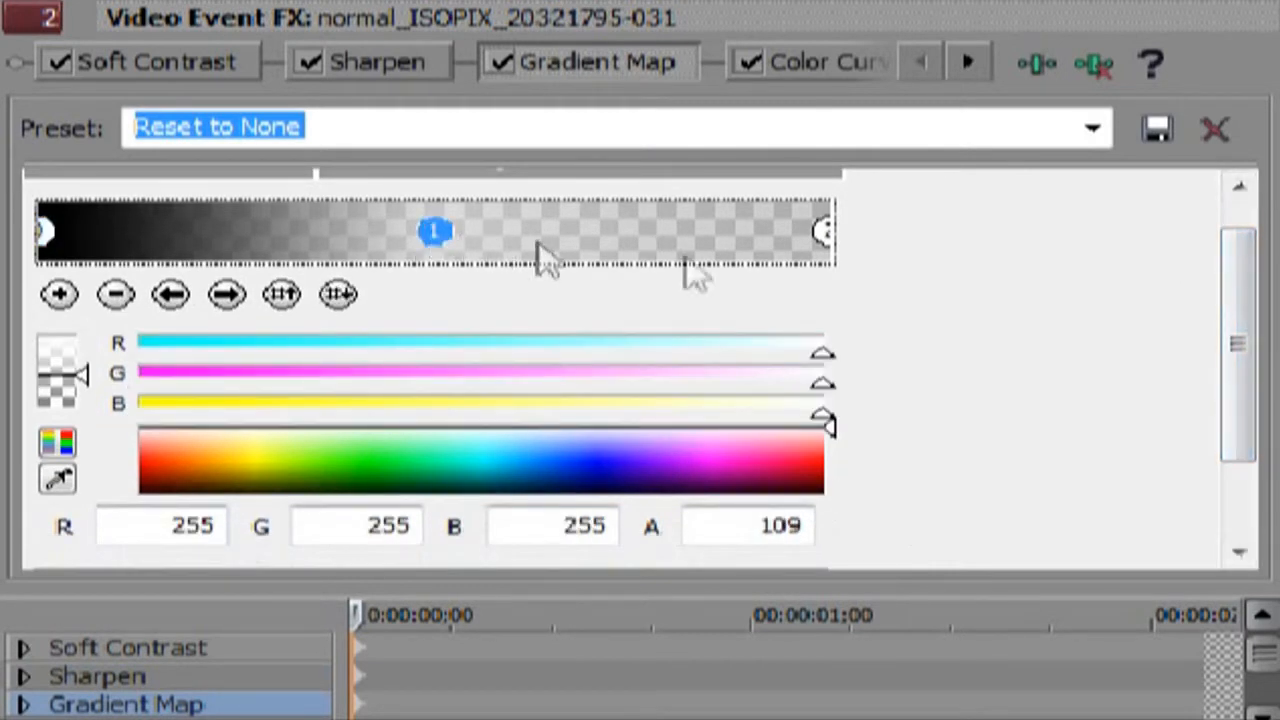
scroll("down", 3)
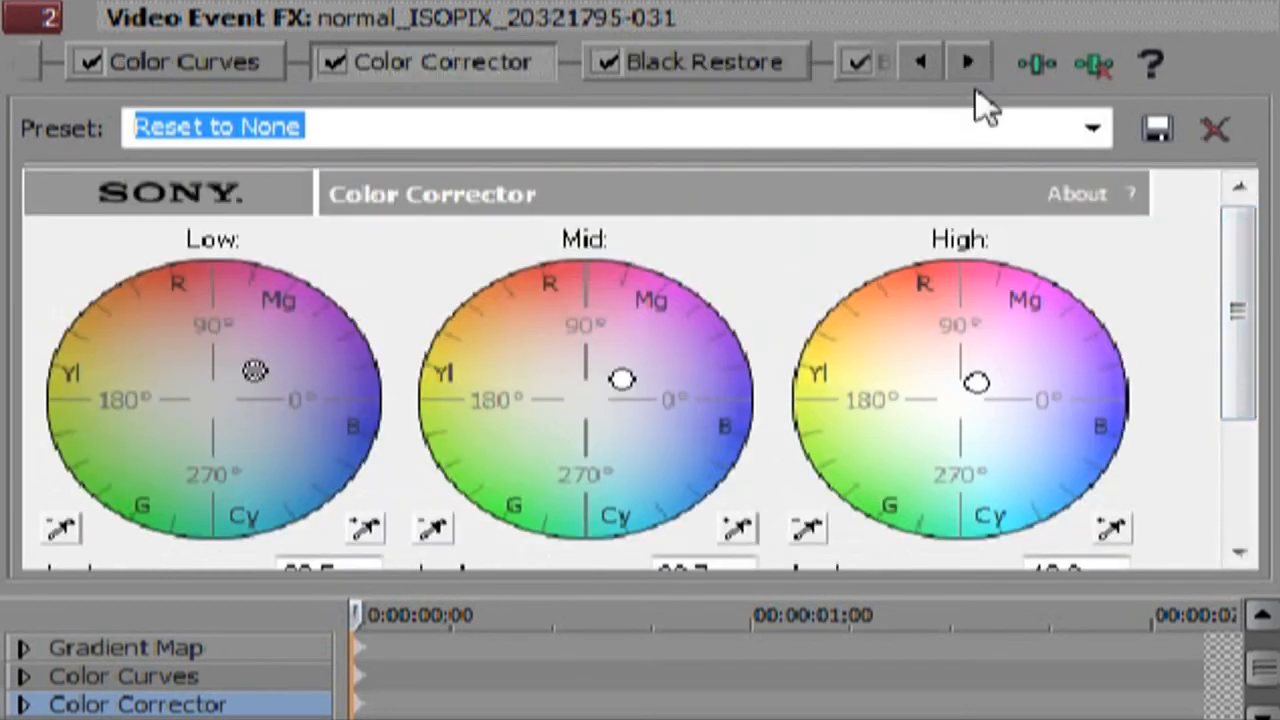
left_click(710, 61)
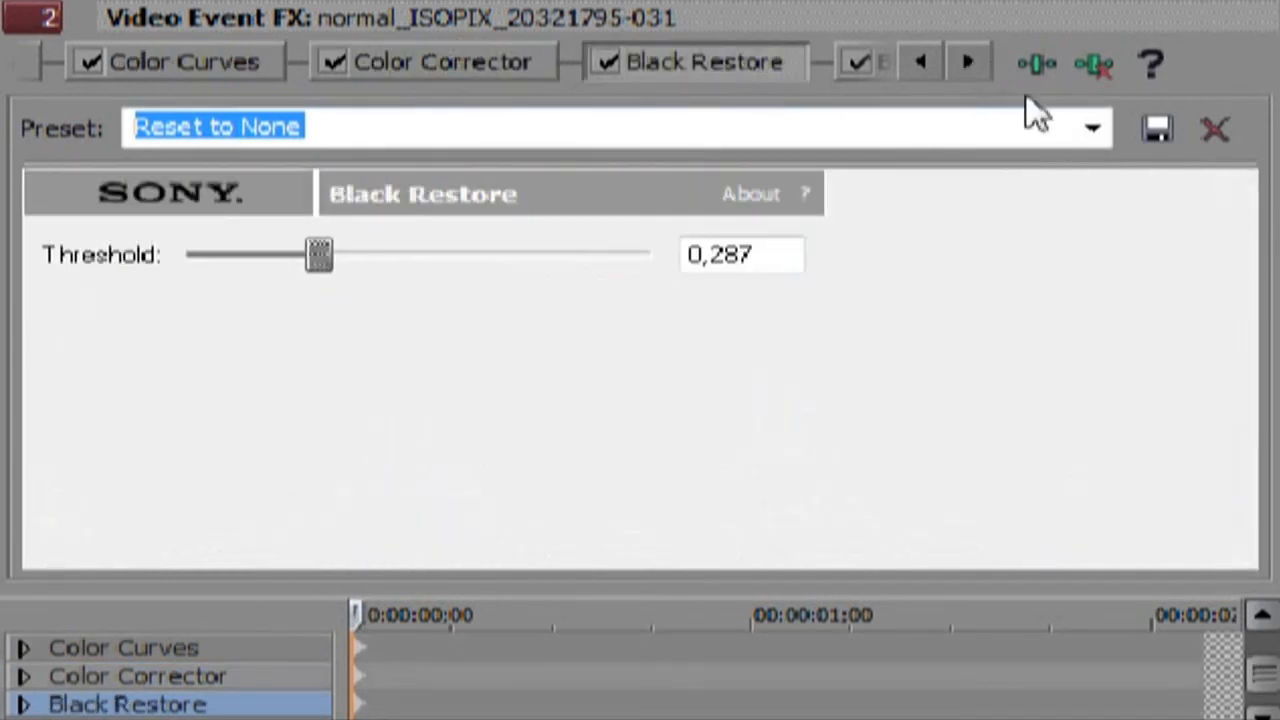